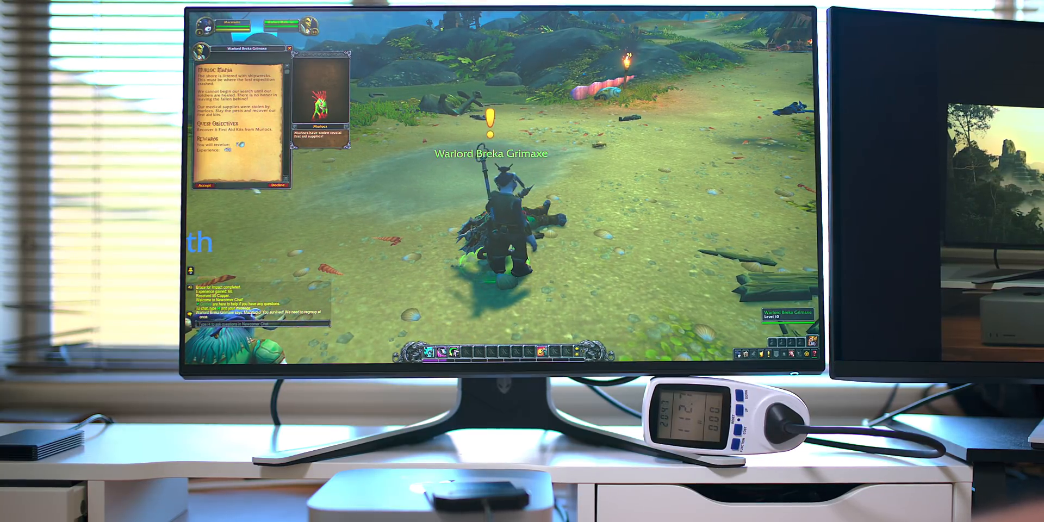
Accept Warlord Breka Grimaxe's Murloc quest and run across the meadow toward the village.
click(207, 186)
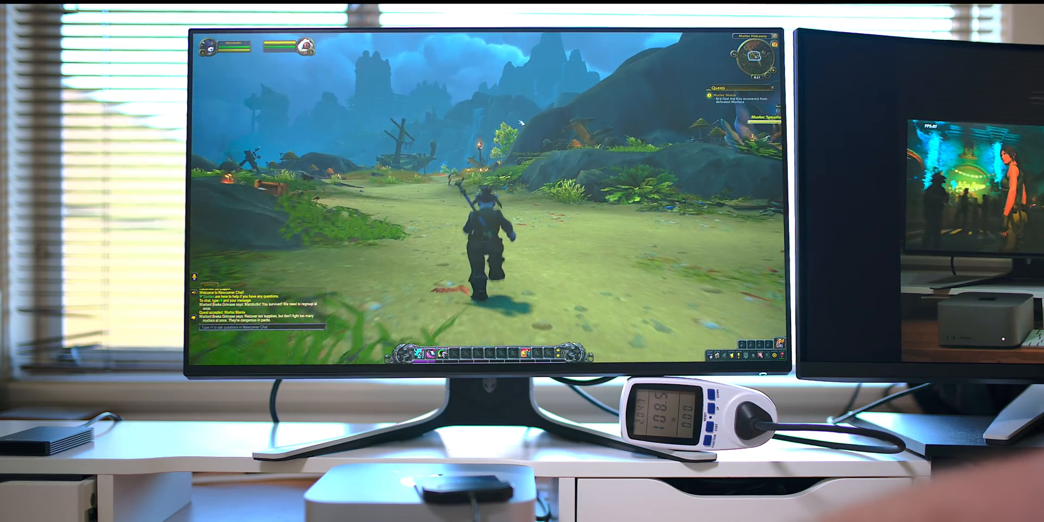
key(w)
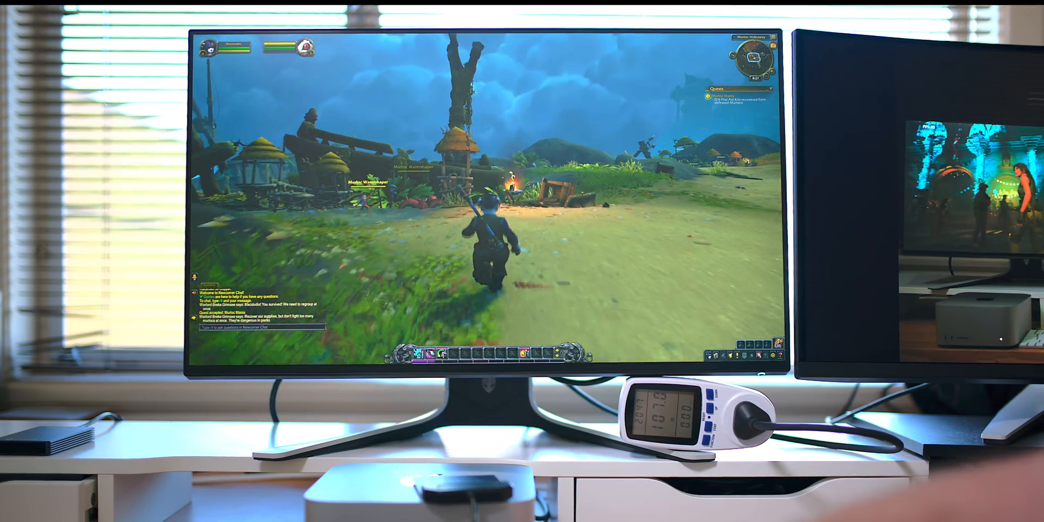